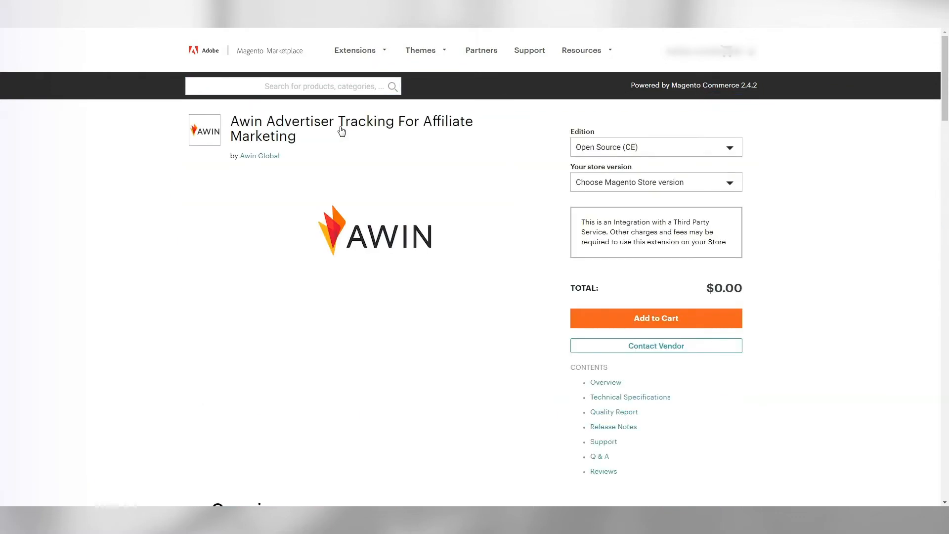
- Add the free Awin Advertiser Tracking extension for store version 2.3 (Open Source) to the cart
left_click(656, 182)
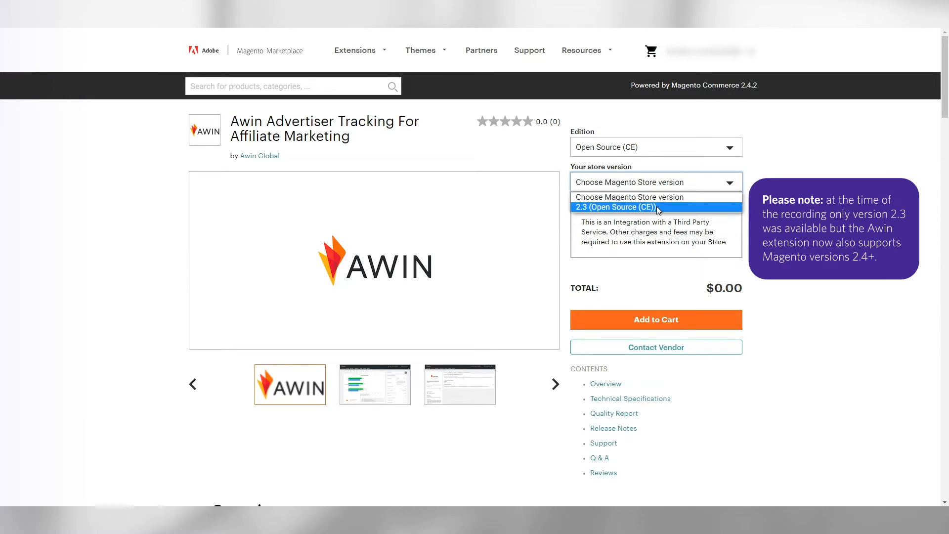
left_click(614, 206)
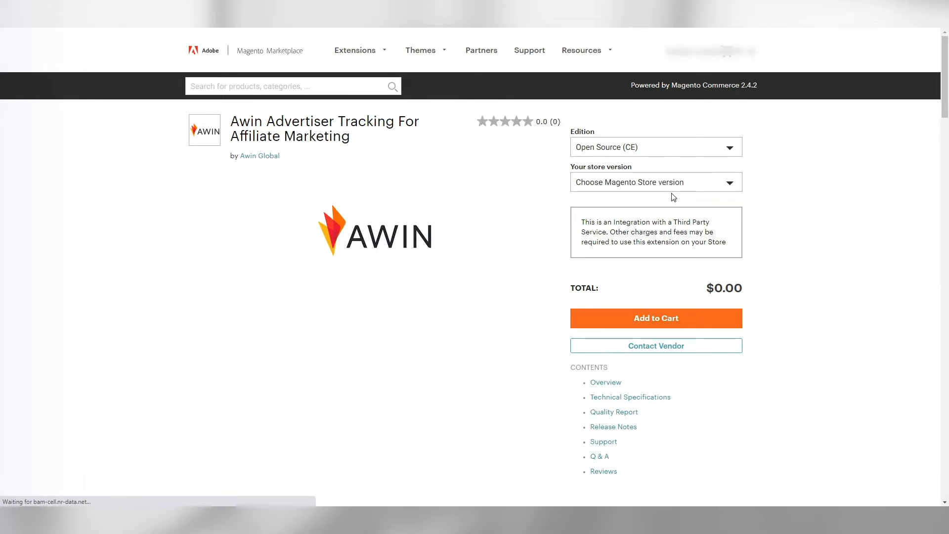
left_click(656, 317)
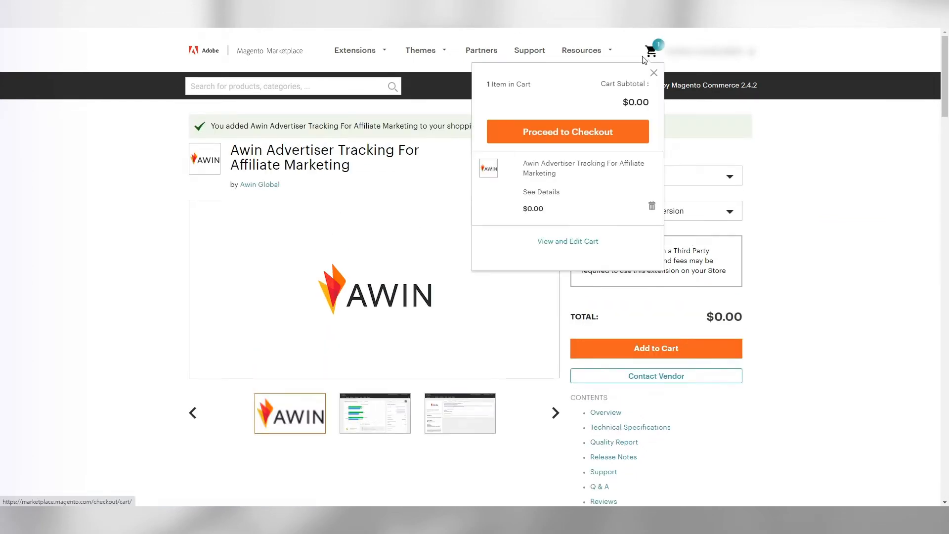
- Check out and place the $0.00 order for the extension on Magento Marketplace
left_click(567, 131)
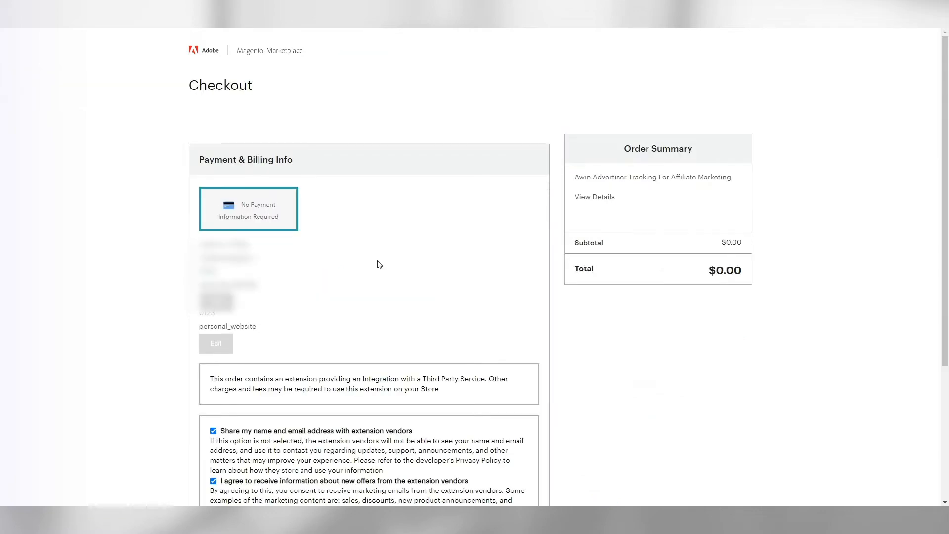
scroll("down", 3)
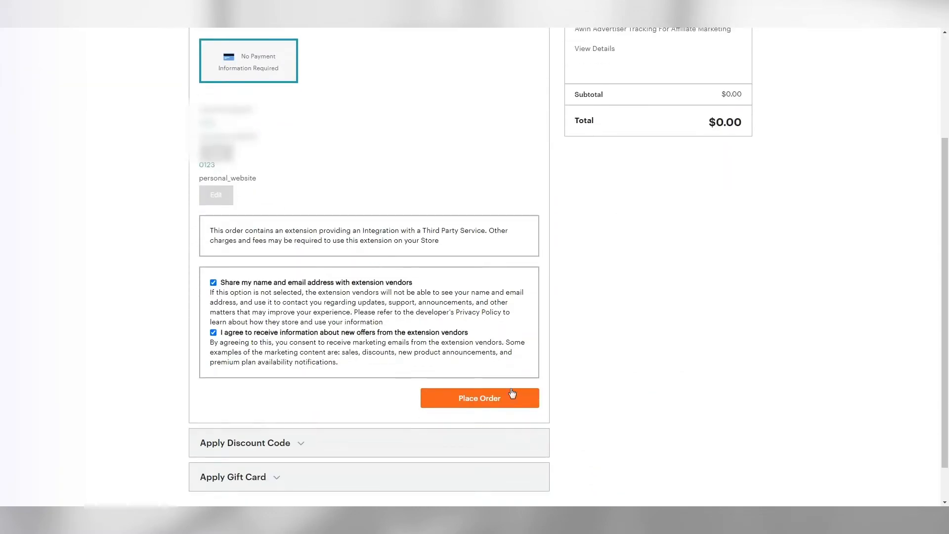
left_click(479, 397)
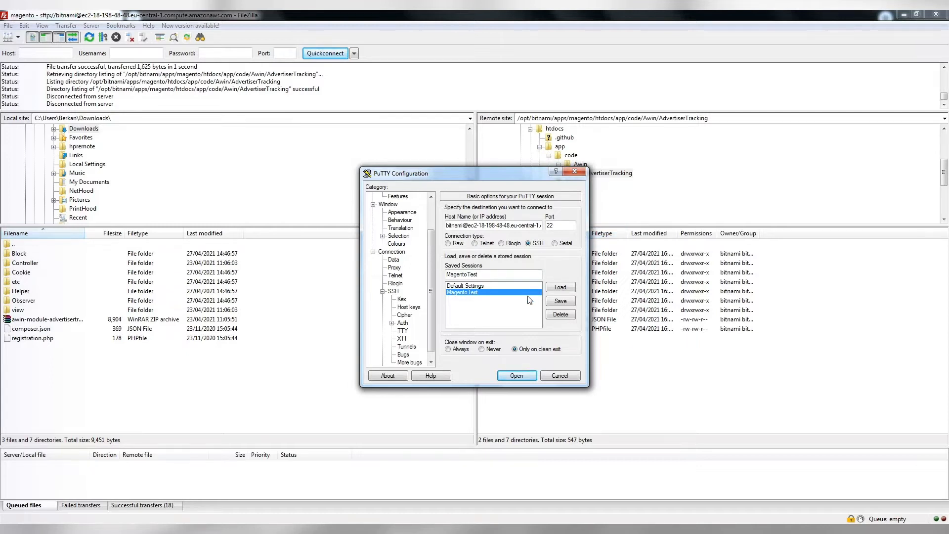
- Start the saved SSH session to the Bitnami Magento server and enlarge the terminal window
left_click(516, 376)
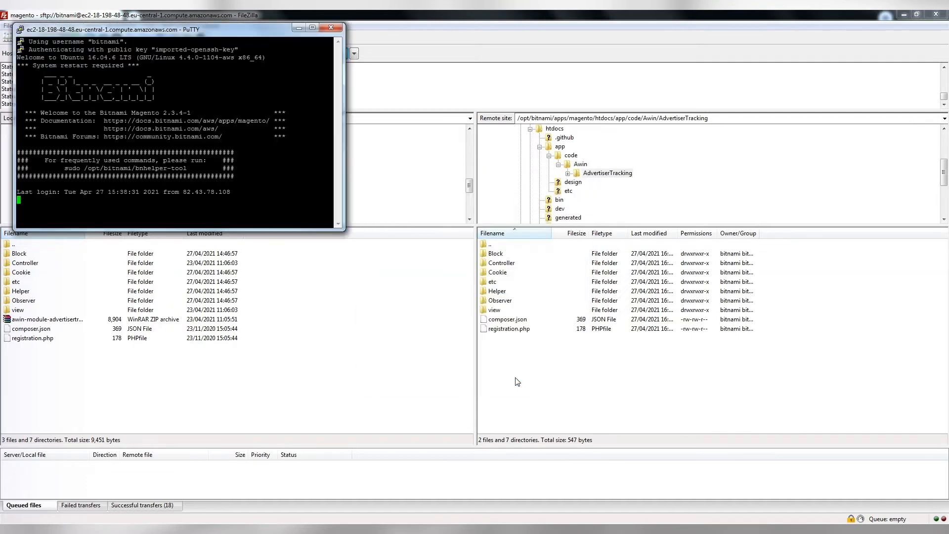
left_click_drag(176, 29, 360, 106)
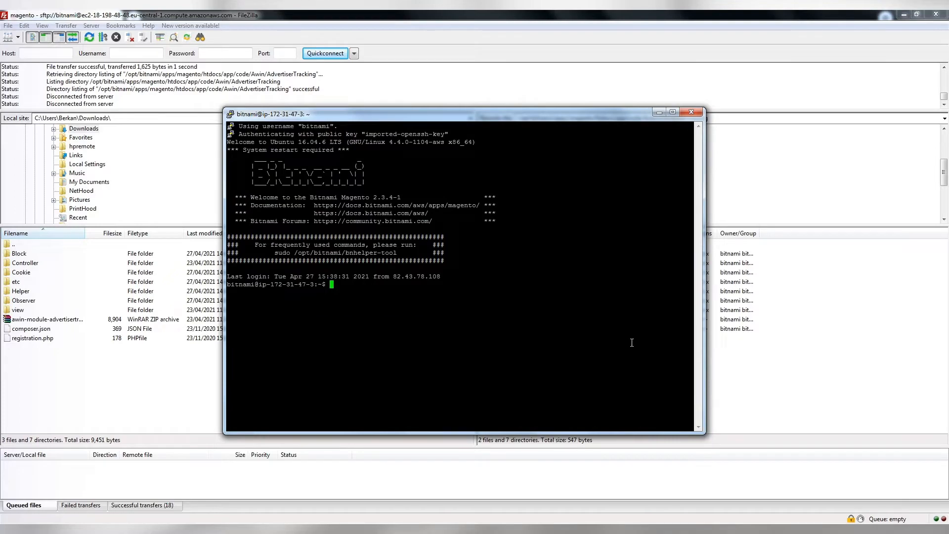
type("cd")
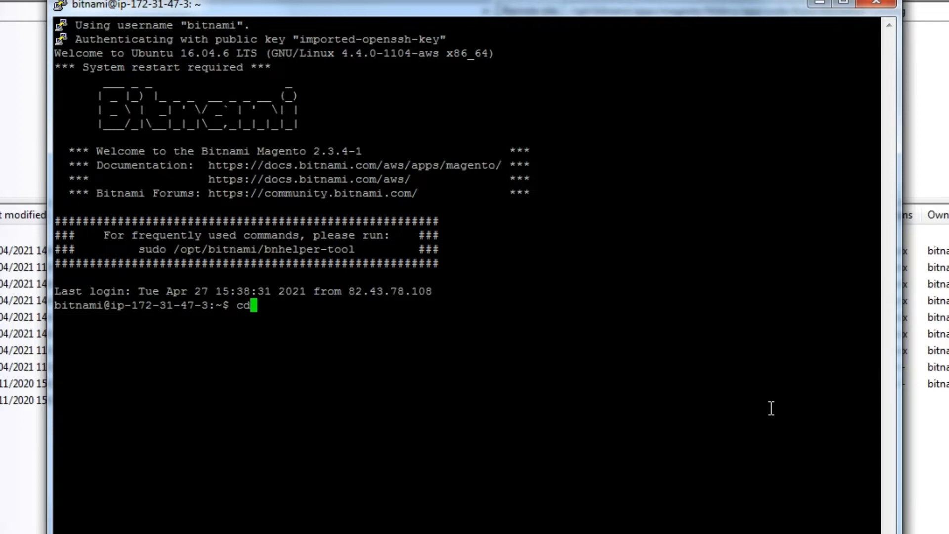
- Go to ~/apps/magento/htdocs, enable maintenance mode and disable the cache via magento-cli
type("~/apps/magento/htdoc")
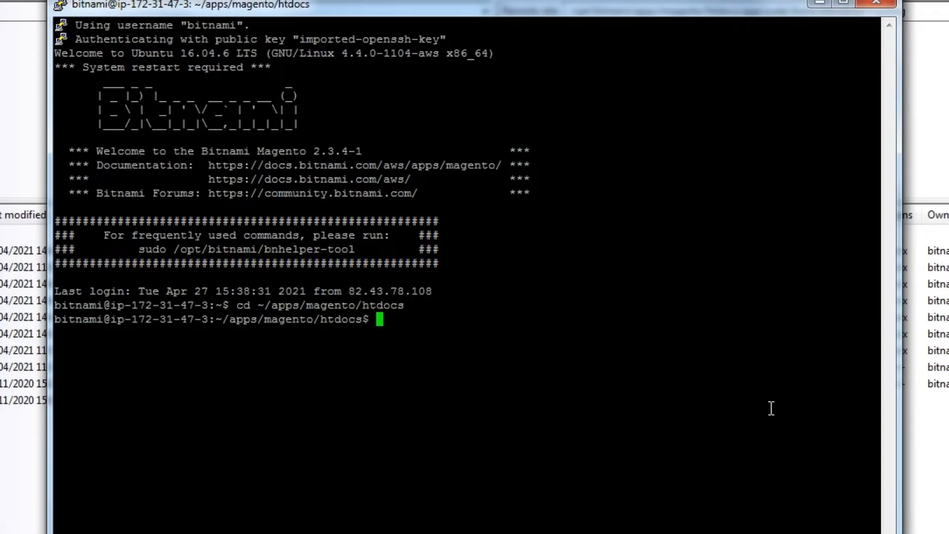
type("sudo bin/m")
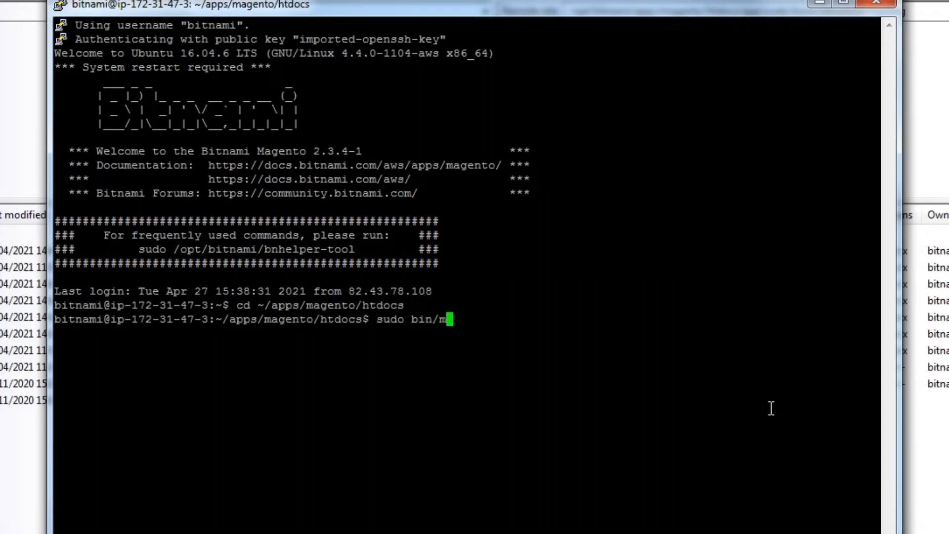
type("agento-cli maintenanc")
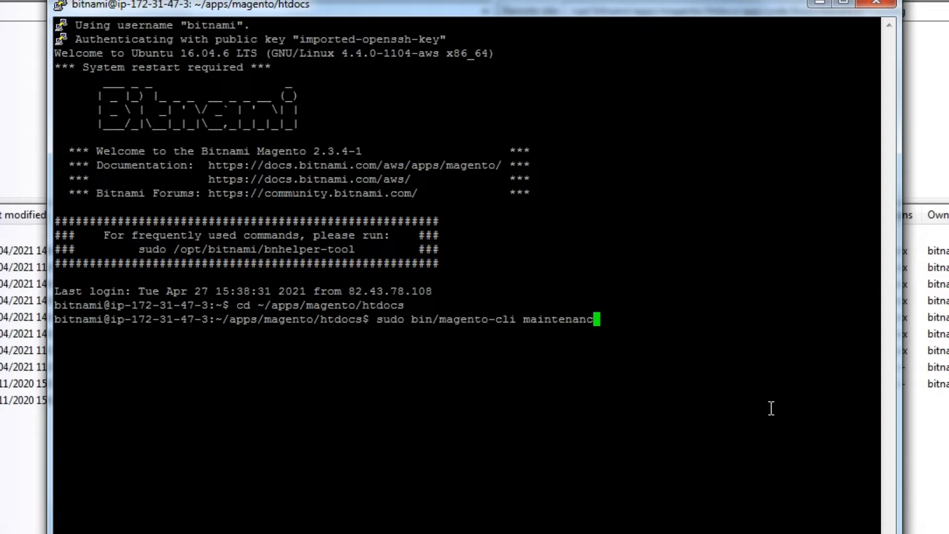
type("e:enable")
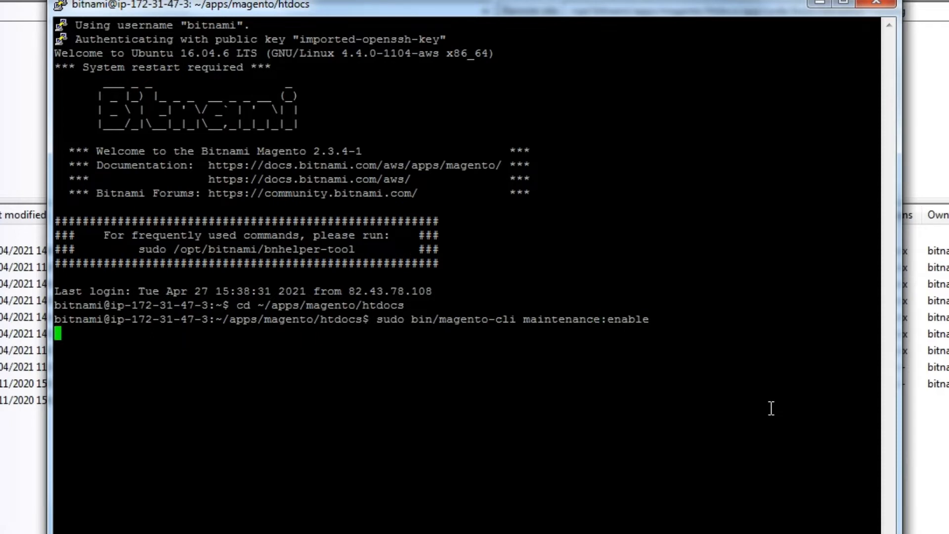
type("sudo")
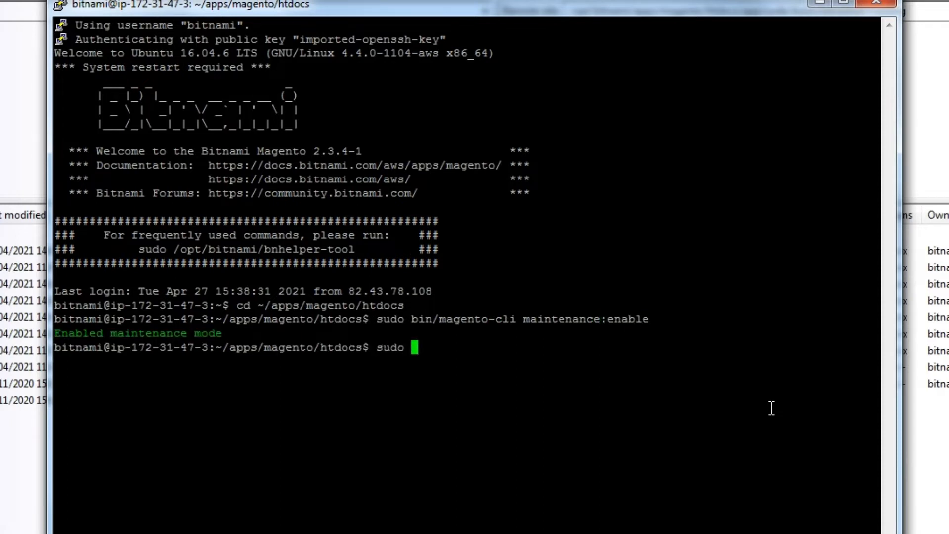
type("bin/magento-cli cache:disable")
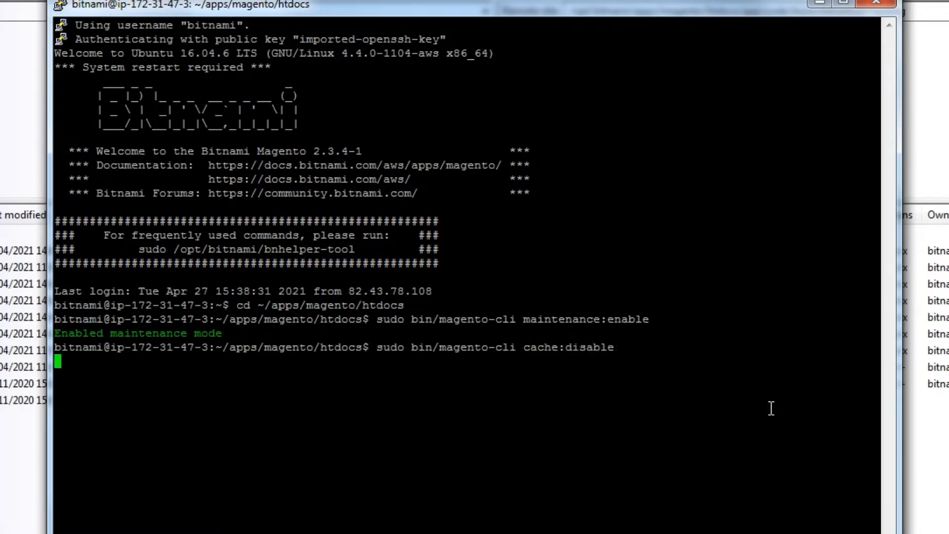
- Enable the Awin_AdvertiserTracking module and run setup:upgrade
type("sudo bin/magento-cl")
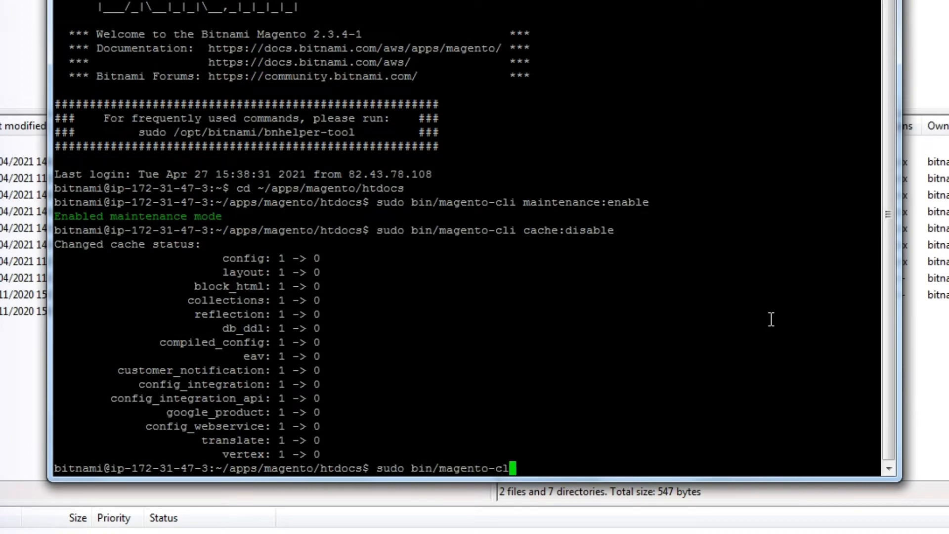
type("module:en")
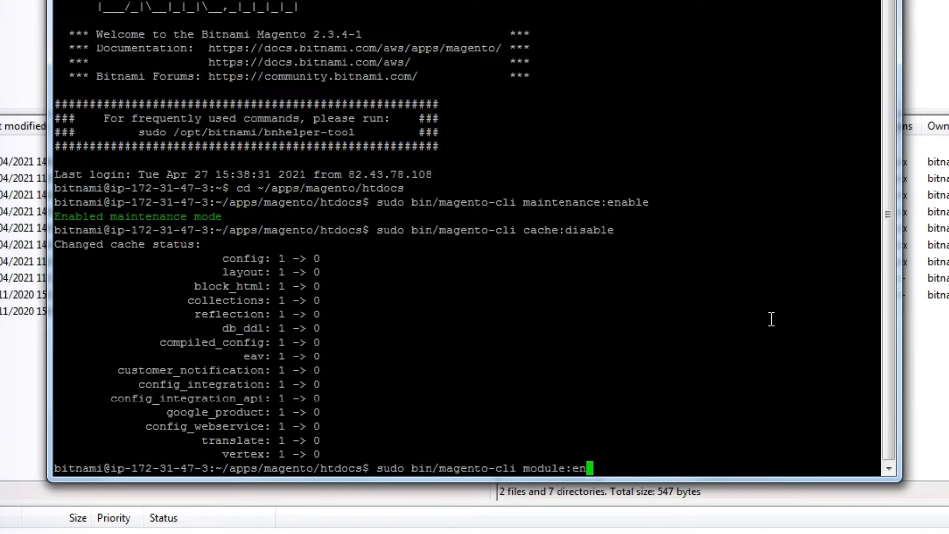
type("able Awin_AdvertiserTracking")
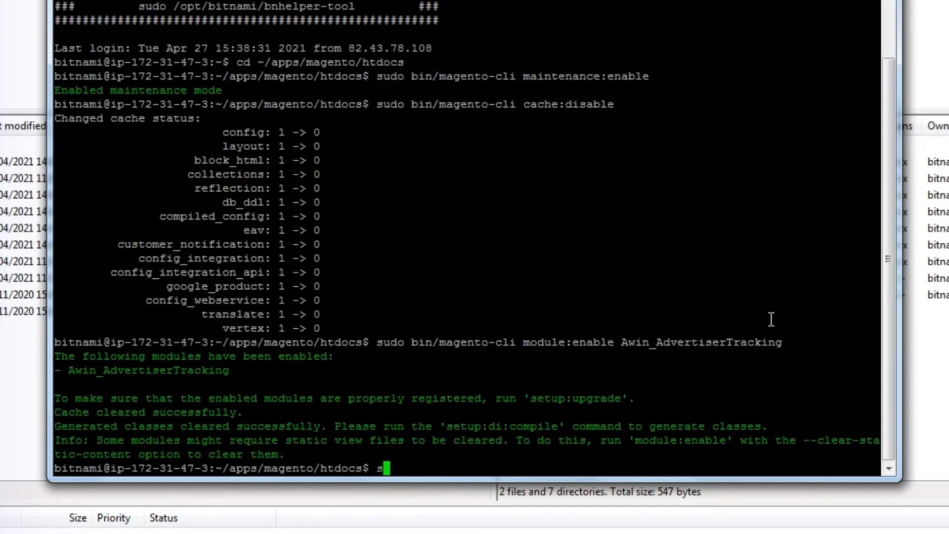
type("udo bin/magento")
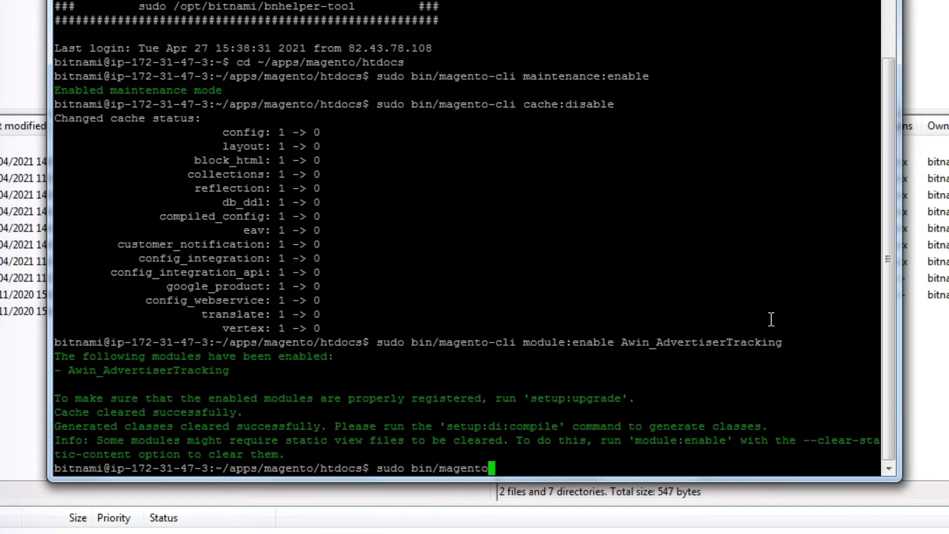
type("-cli setup")
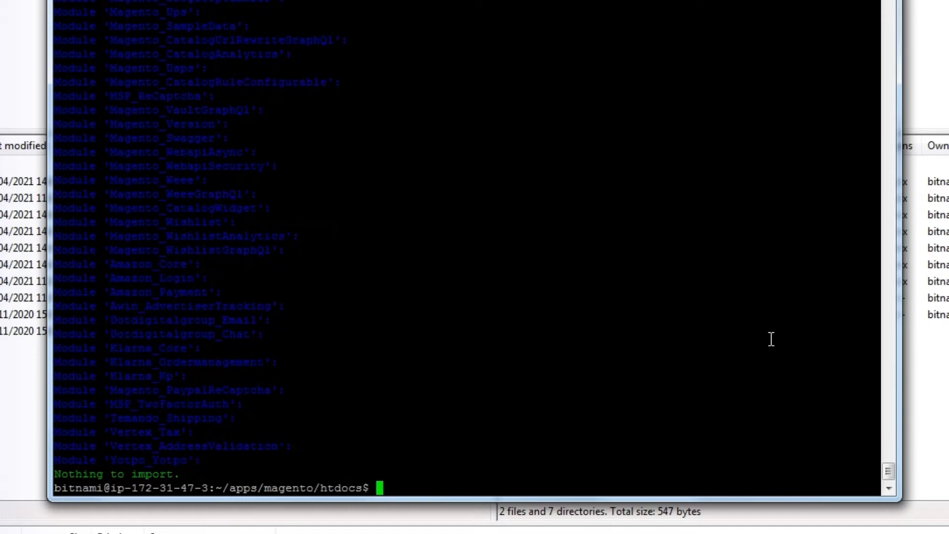
- Re-enable the Magento caches with magento-cli cache:enable
type("sudo bin/magento-cli cache")
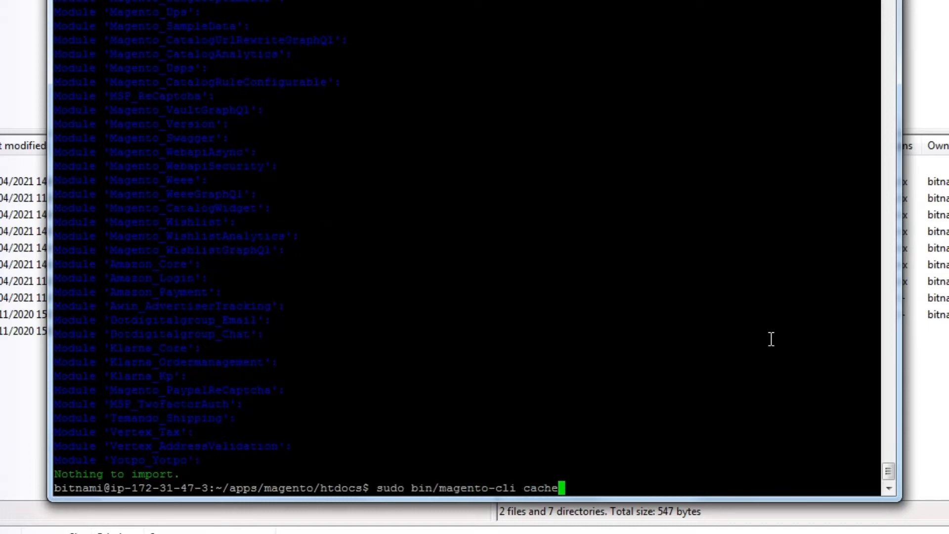
type(":enable")
type("s")
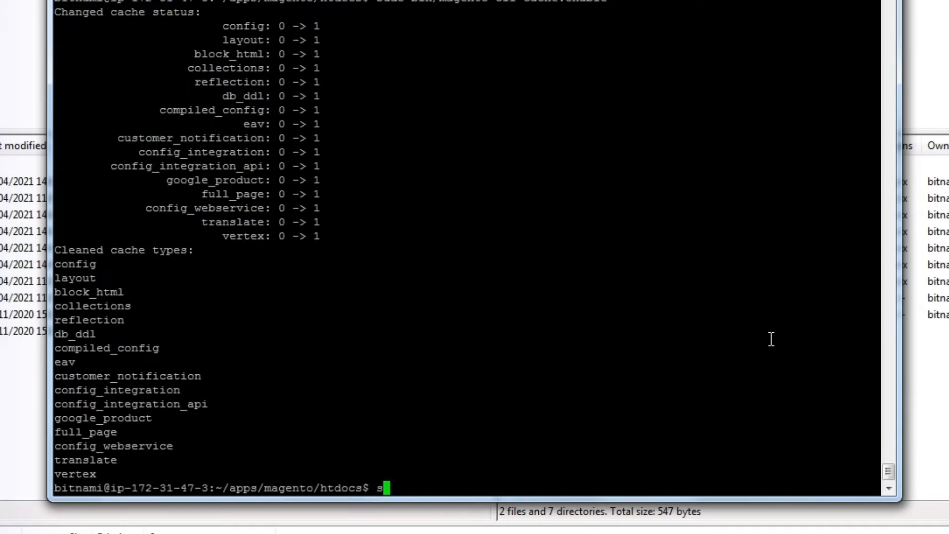
type("udo bin/magento-c")
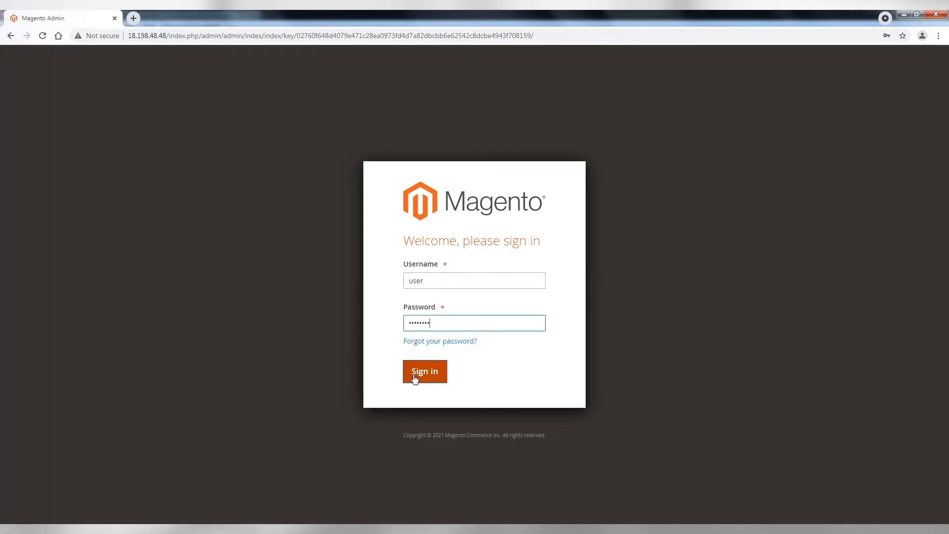
- Sign in to Magento Admin and save the Advertiser Id in Marketing > Awin Advertiser Tracking general settings
left_click(425, 371)
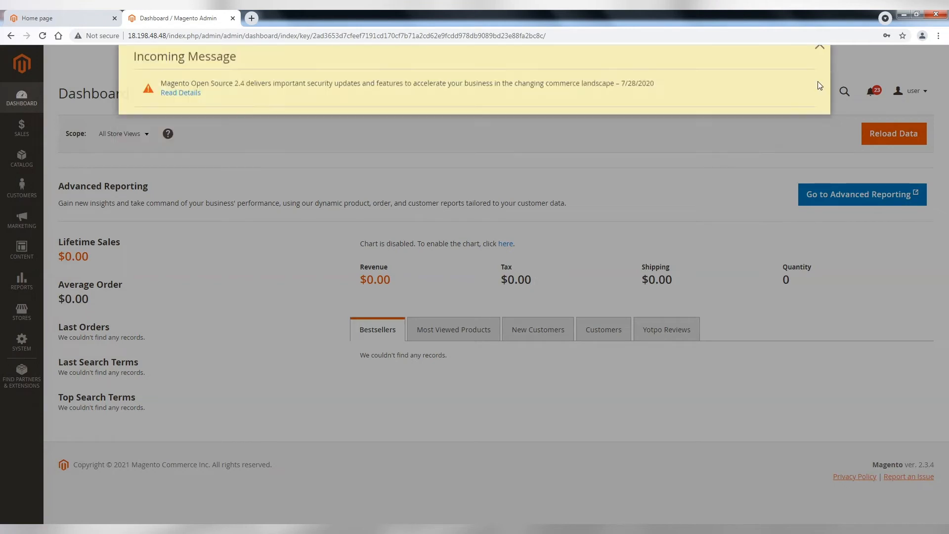
left_click(21, 220)
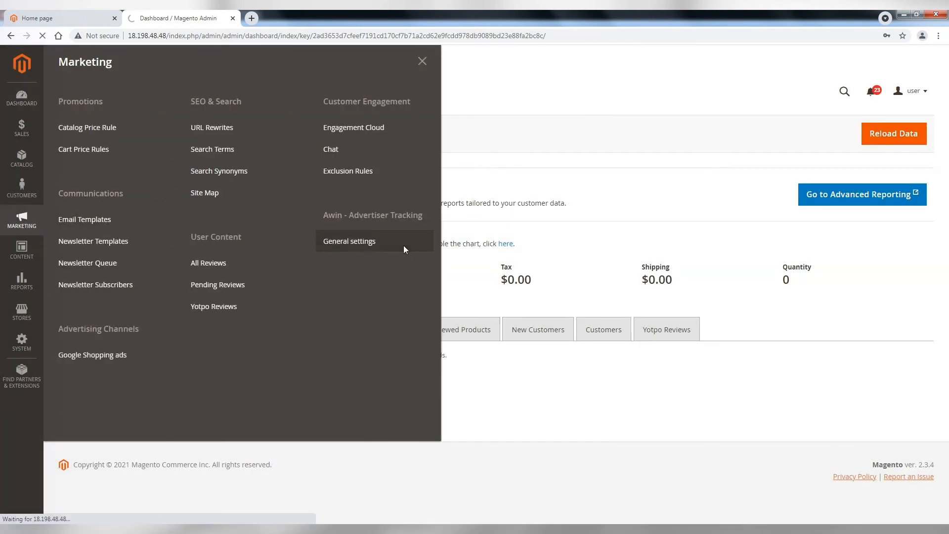
left_click(349, 241)
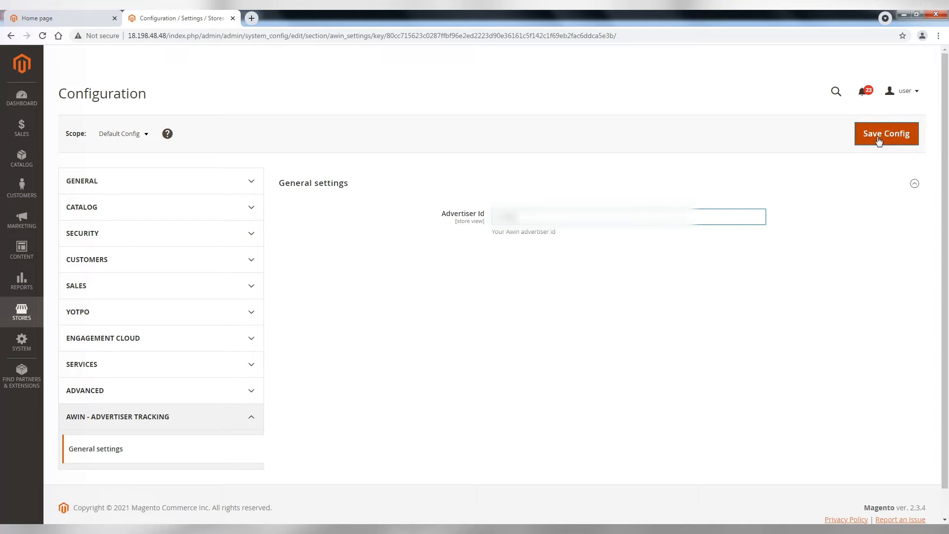
left_click(886, 133)
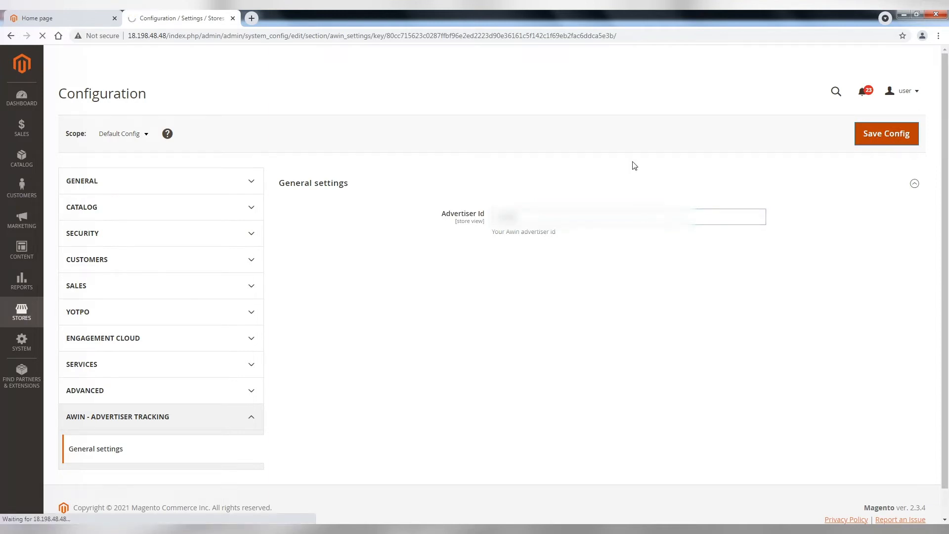
left_click(886, 134)
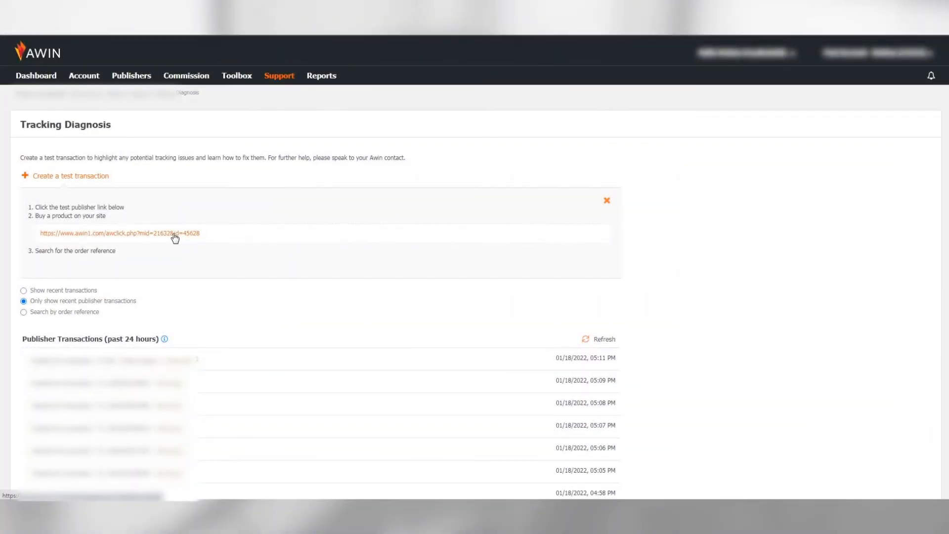
- Visit the store from the test publisher link and filter DevTools Network requests for the Awin tracking script
left_click(120, 233)
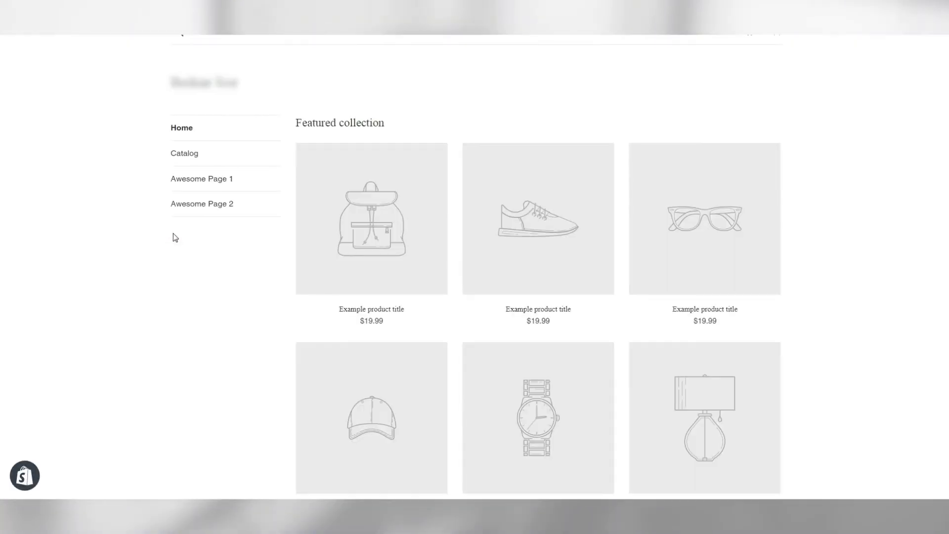
right_click(175, 236)
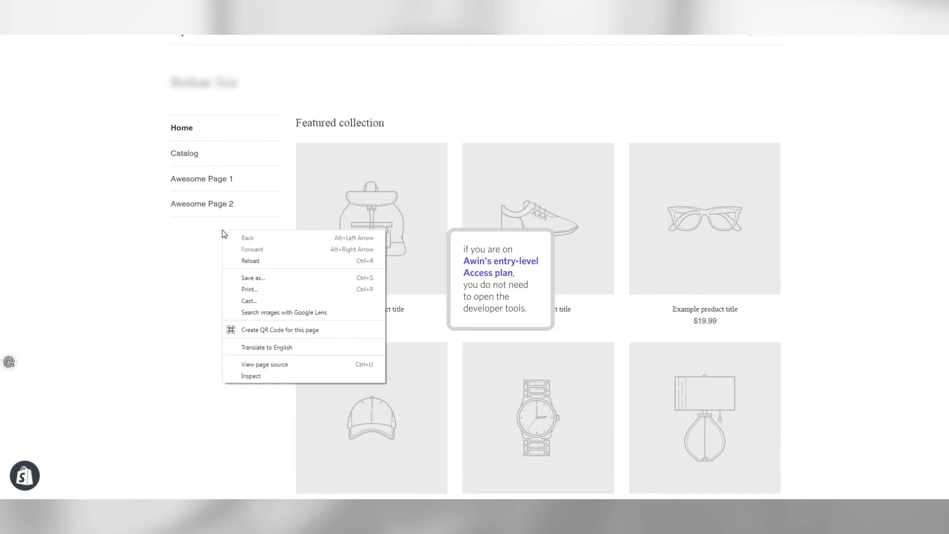
left_click(254, 373)
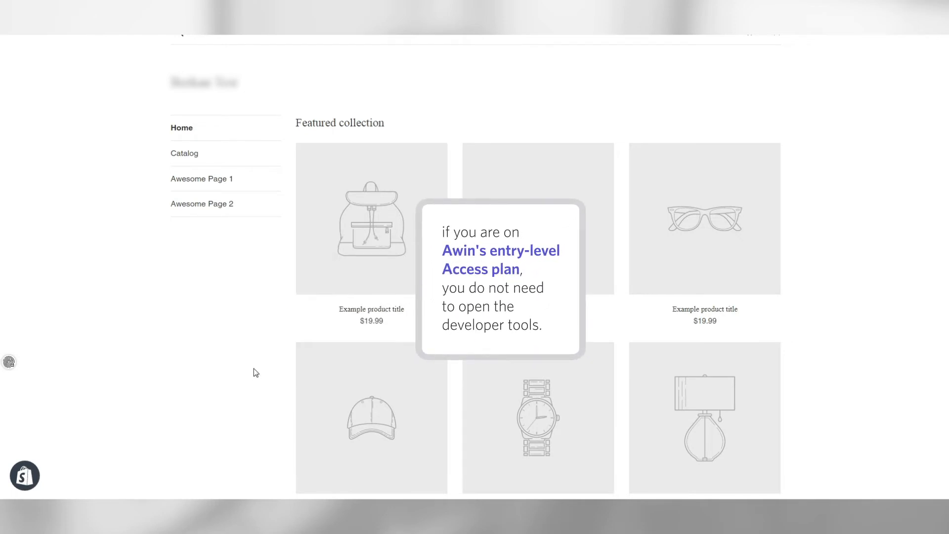
key("F12")
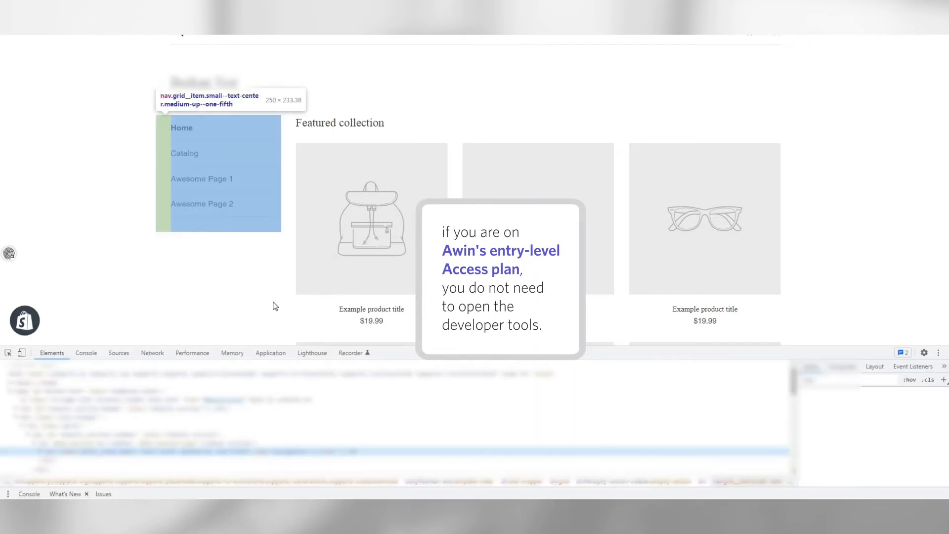
left_click(152, 352)
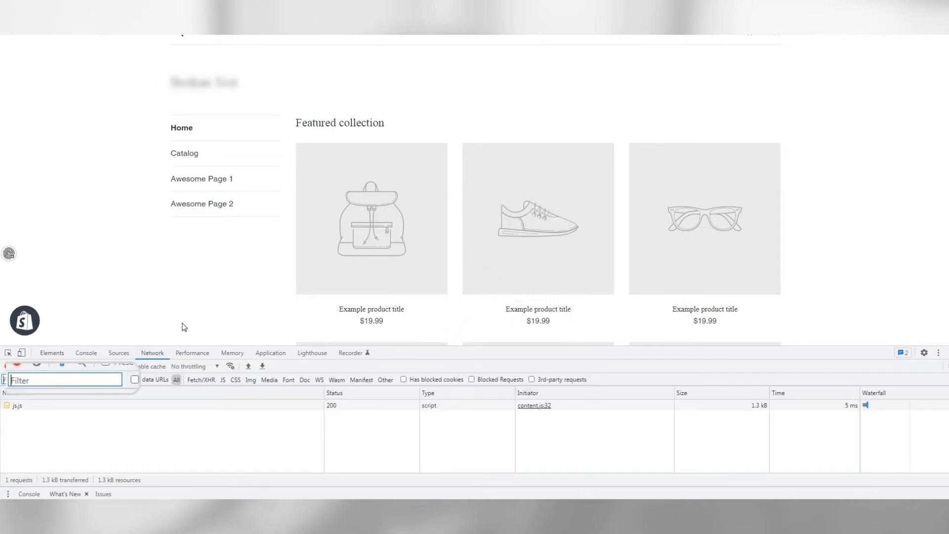
type("dwin")
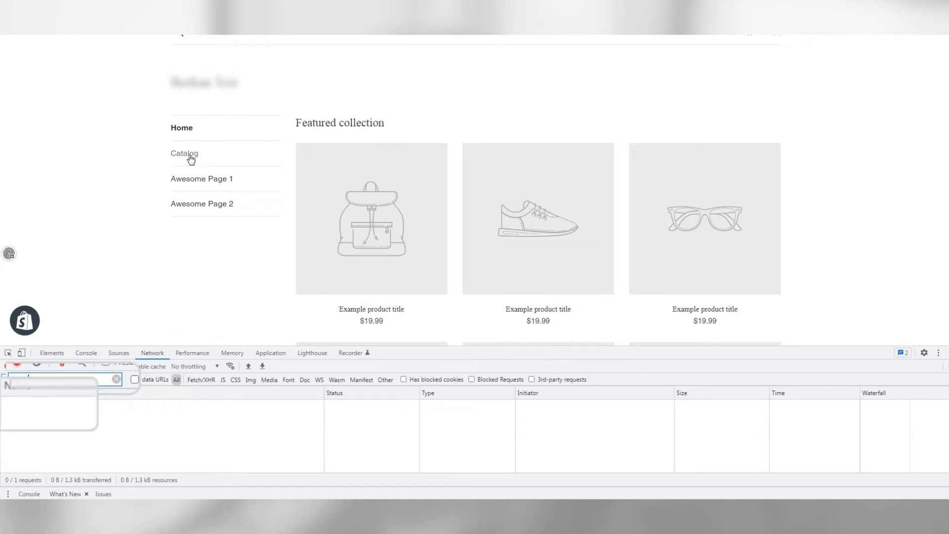
- Browse to the Catalog and the T-Shirt product page with the 21632.js script loading
left_click(184, 154)
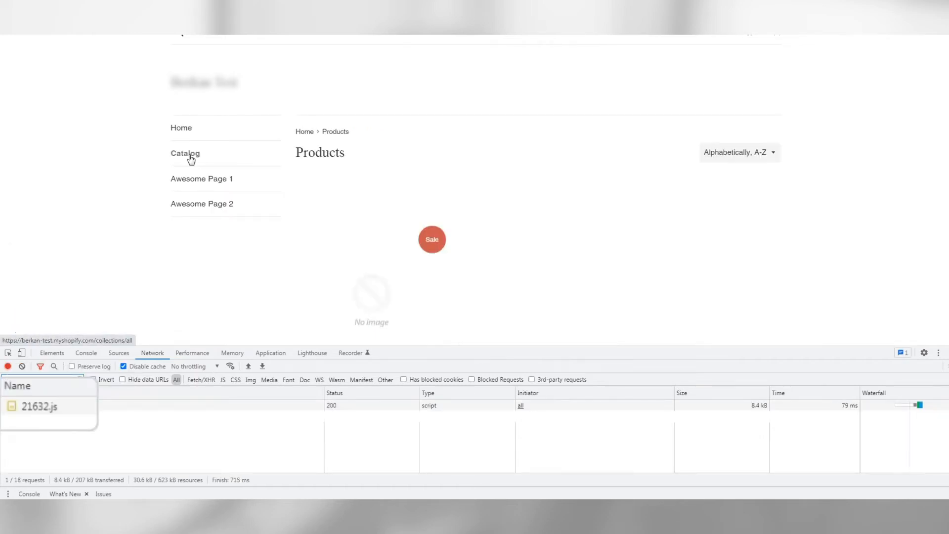
left_click(185, 153)
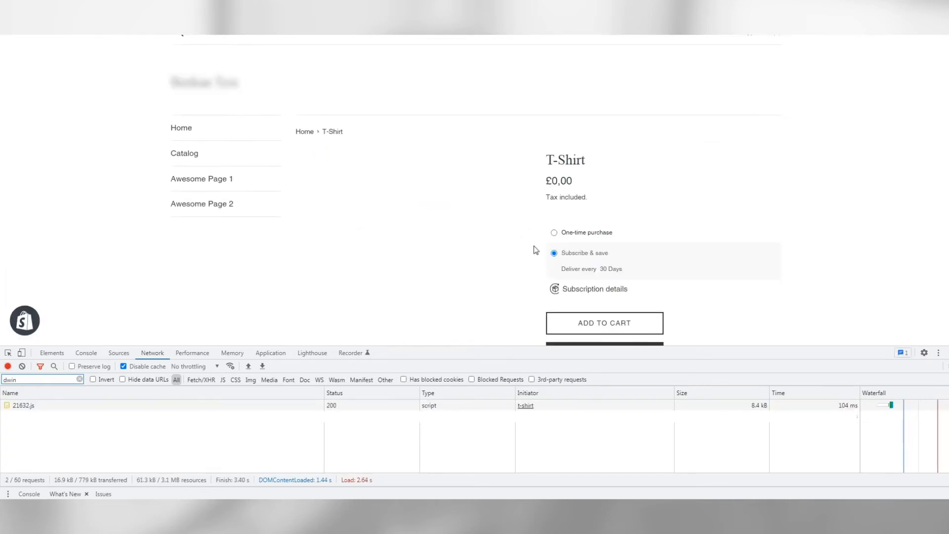
- Add the T-Shirt to the cart, check out and apply the discount code test
left_click(603, 323)
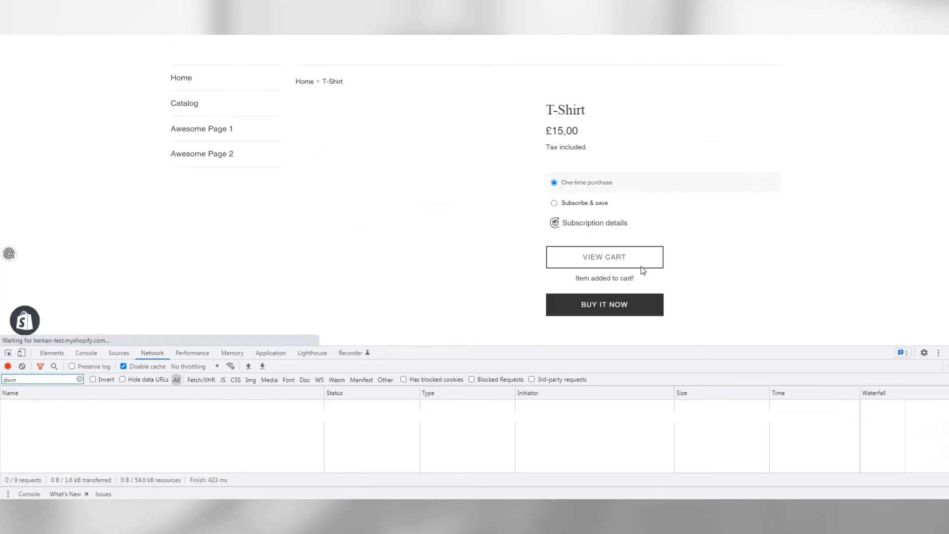
left_click(604, 258)
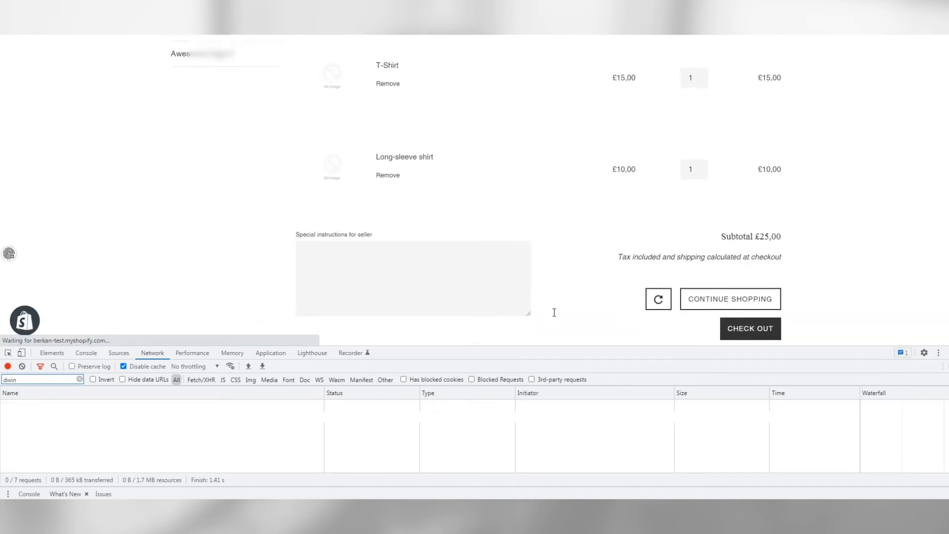
left_click(749, 328)
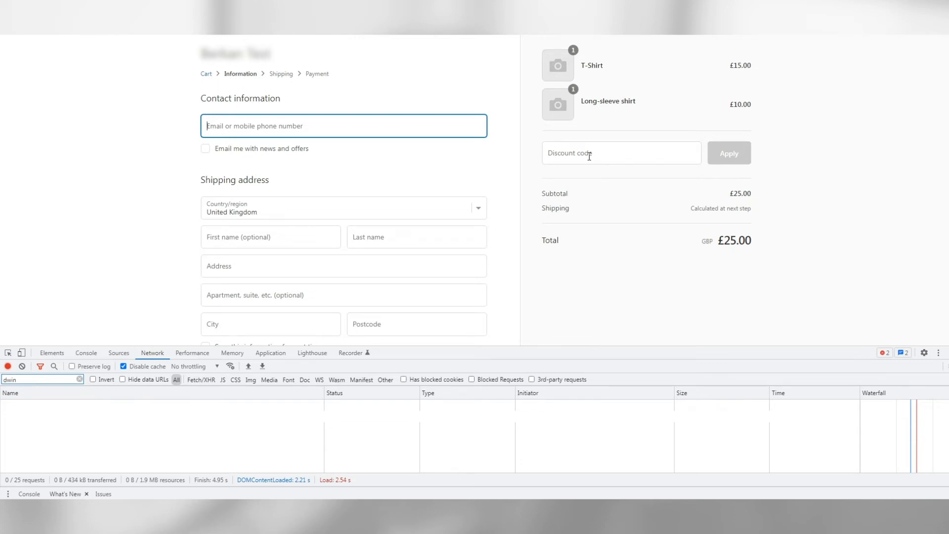
type("test")
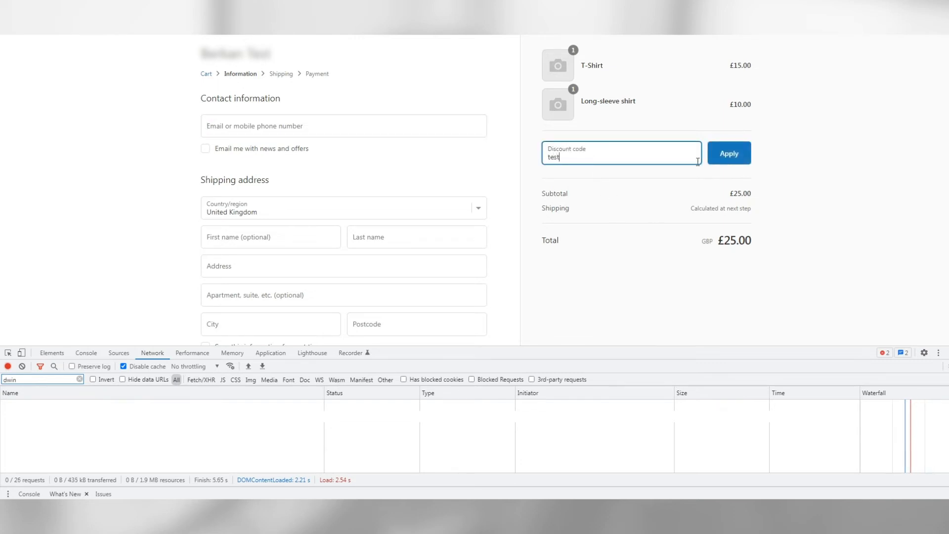
left_click(728, 152)
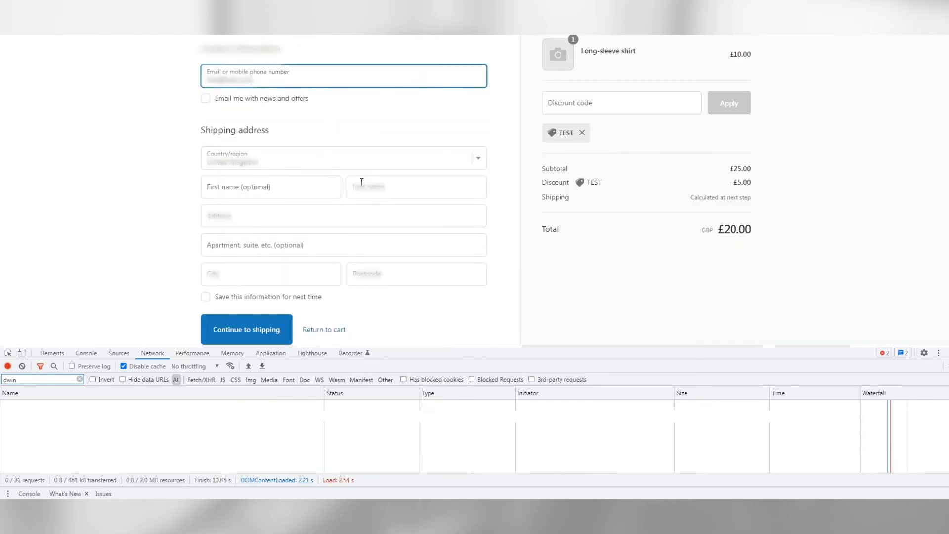
- Fill in the shipping name and address and continue through shipping to the payment step
left_click(416, 274)
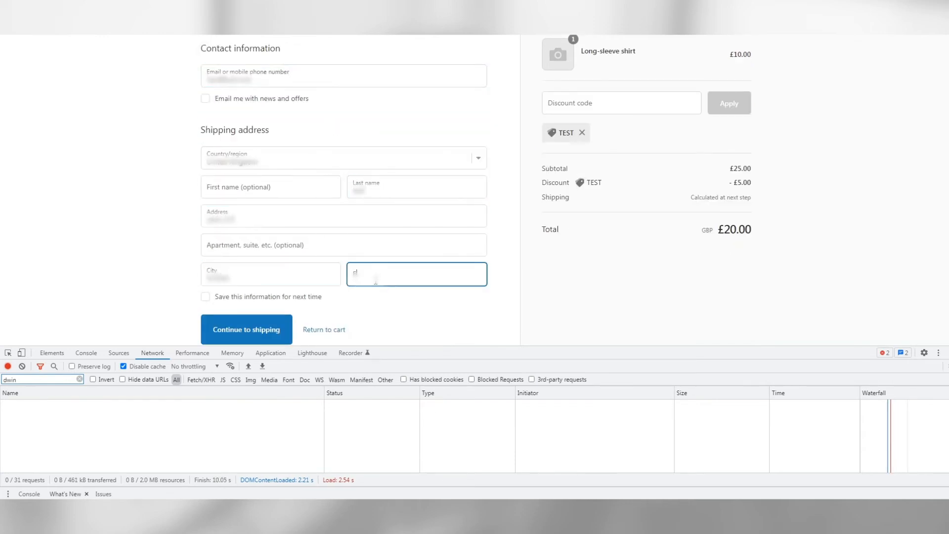
left_click(246, 329)
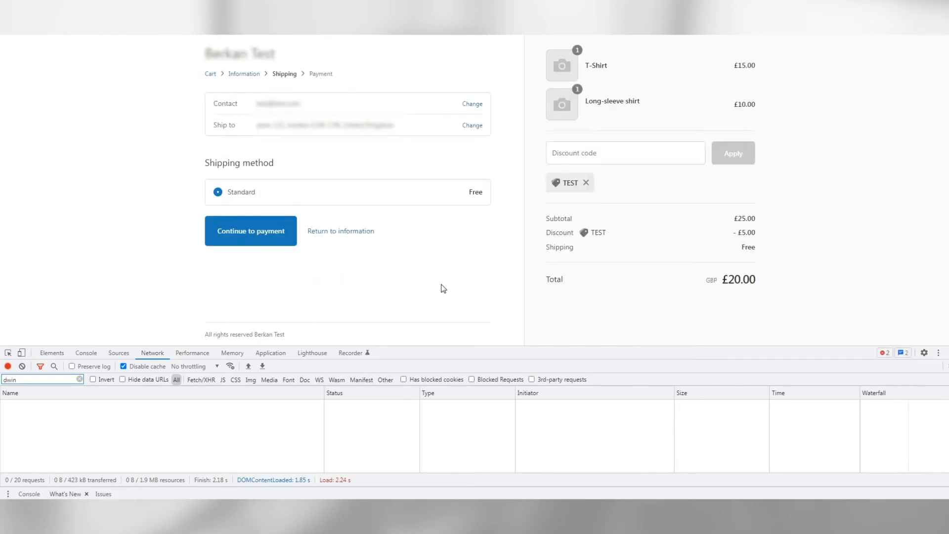
left_click(250, 230)
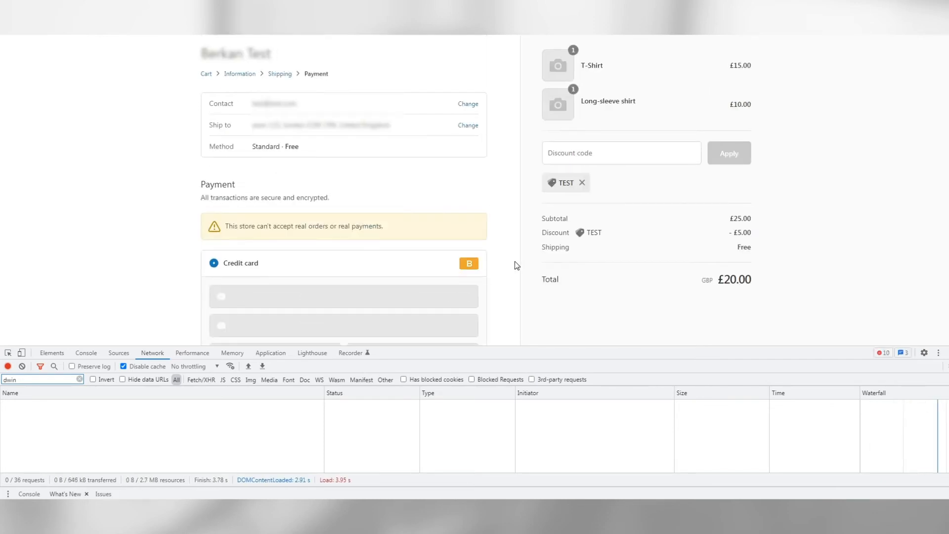
scroll("down", 3)
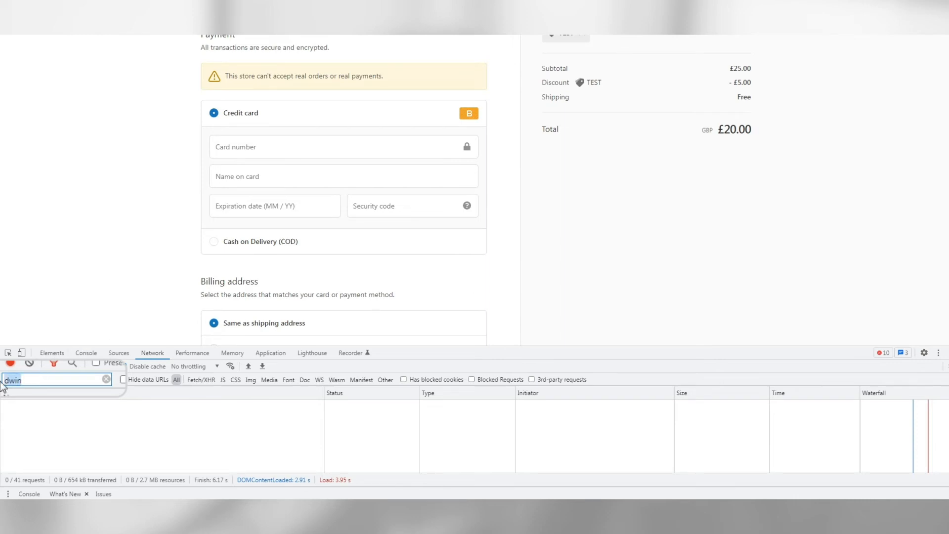
- Enter the card number, expiry date and security code for payment
type("sr")
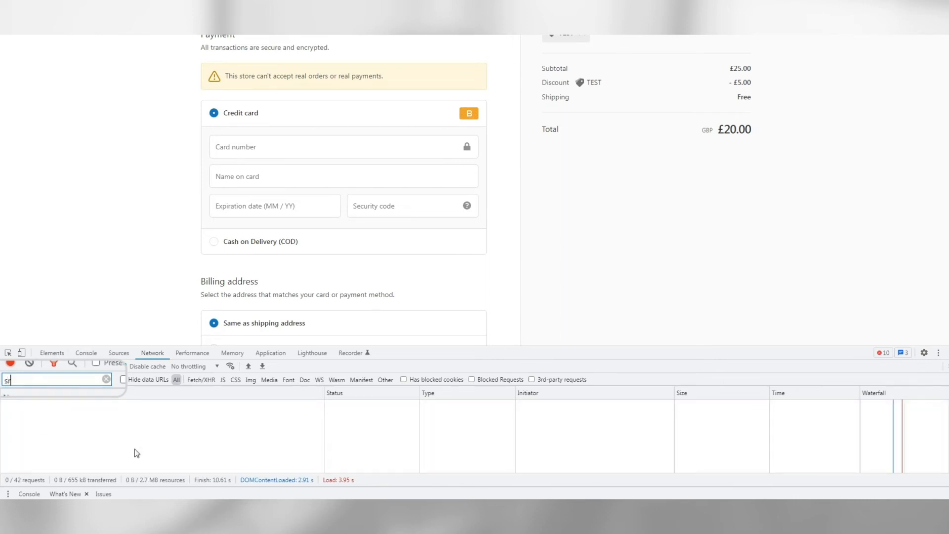
type("read")
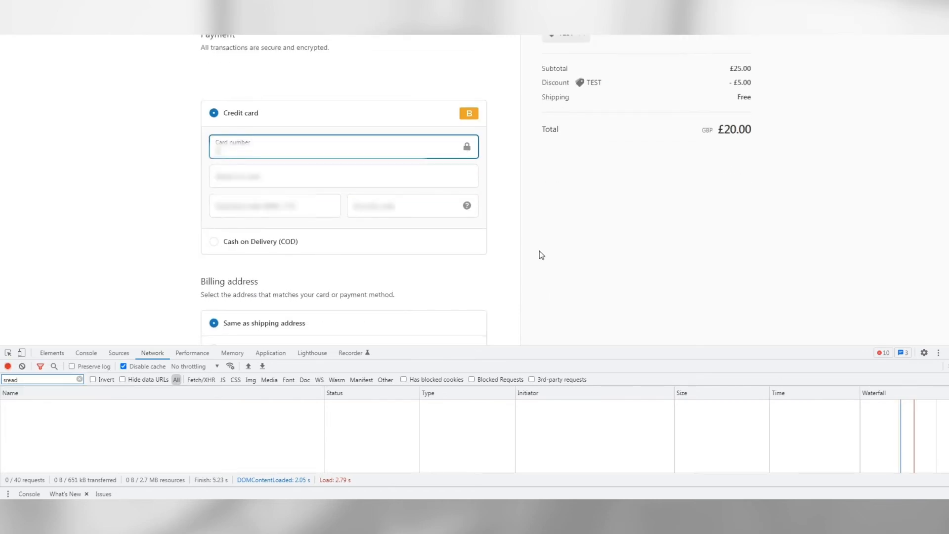
left_click(274, 206)
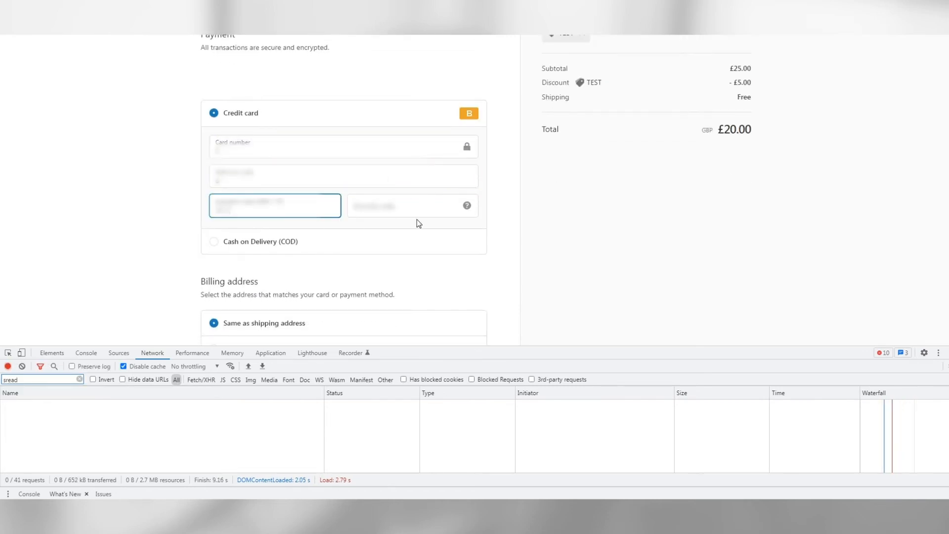
left_click(412, 205)
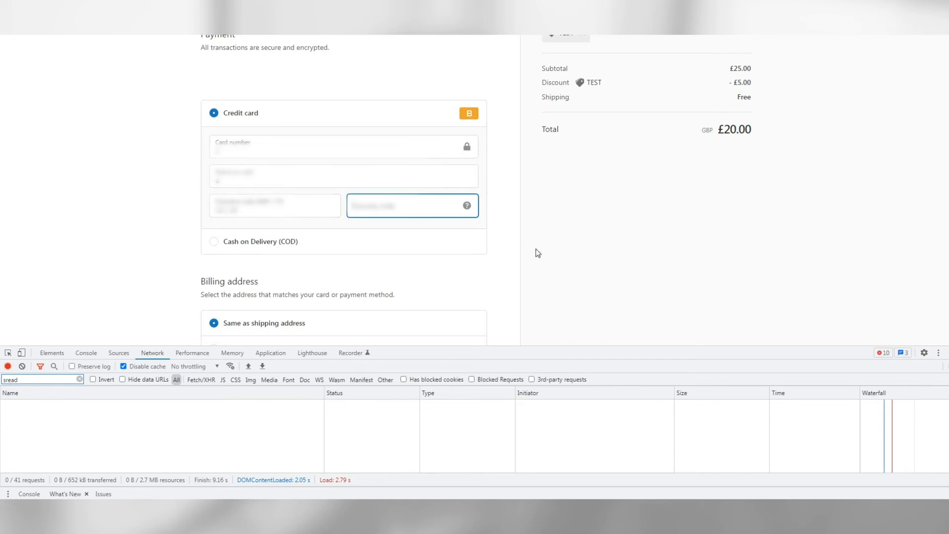
scroll("down", 3)
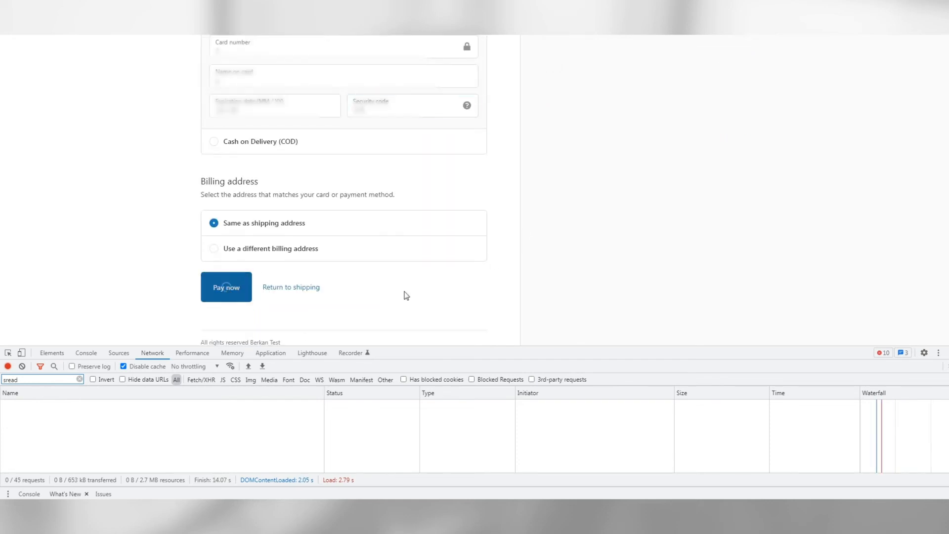
- Pay for order #1164 and view the sread.js payload showing merchant 21632, 20.00 GBP and voucher test
left_click(226, 287)
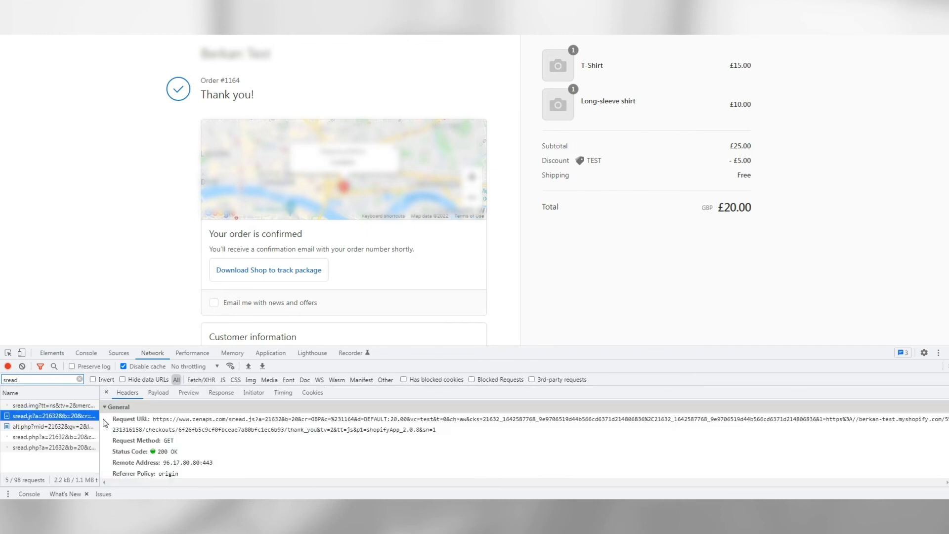
left_click(158, 393)
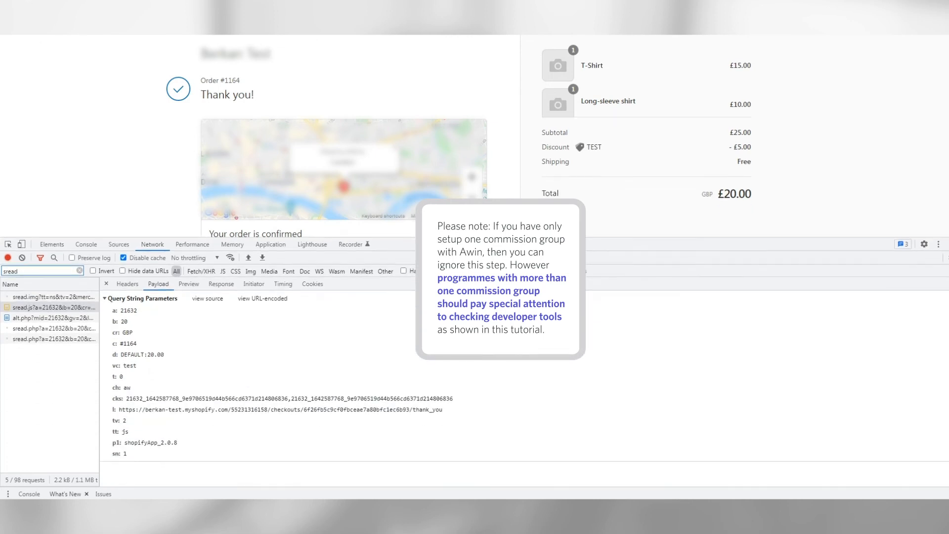
mouse_move(544, 377)
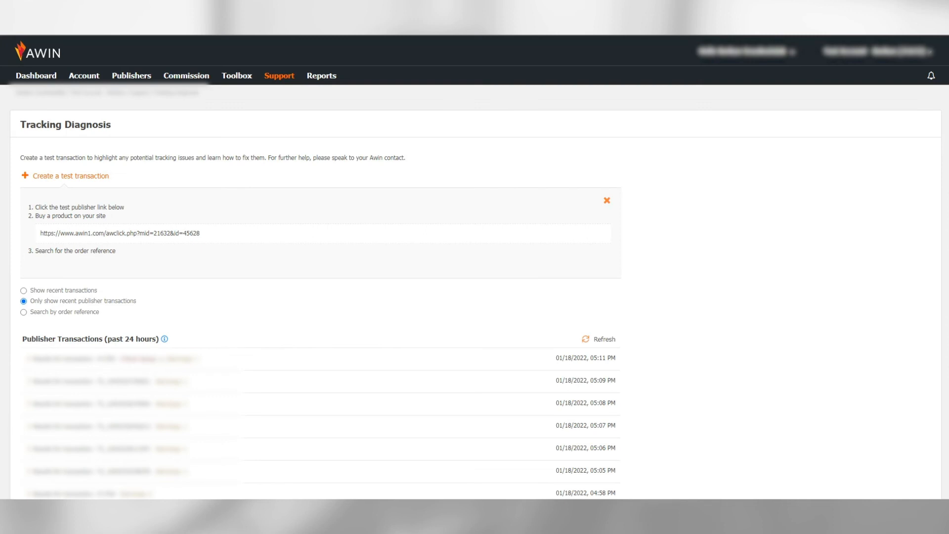
- Refresh Publisher Transactions and expand transaction #1164 showing the sread call, commission warning and Missing MasterTag issue
left_click(130, 76)
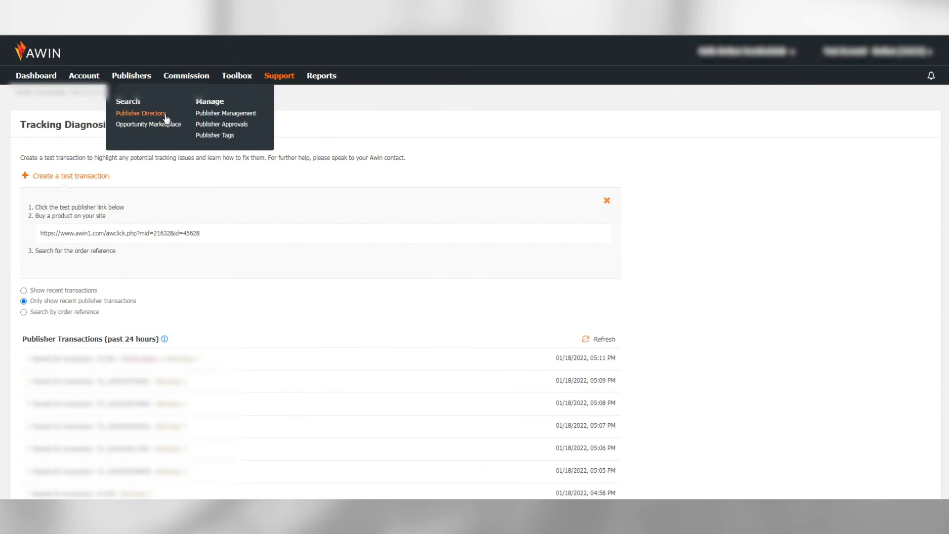
mouse_move(577, 319)
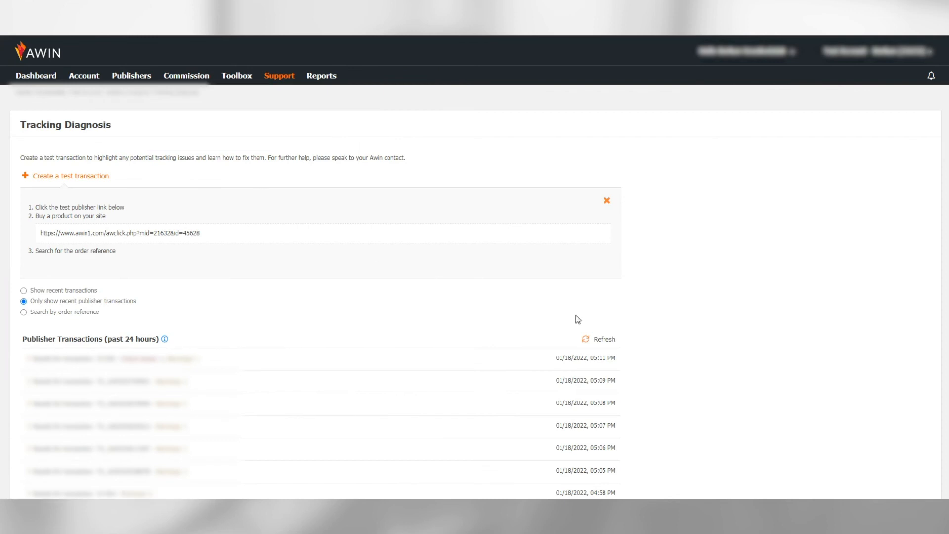
left_click(607, 200)
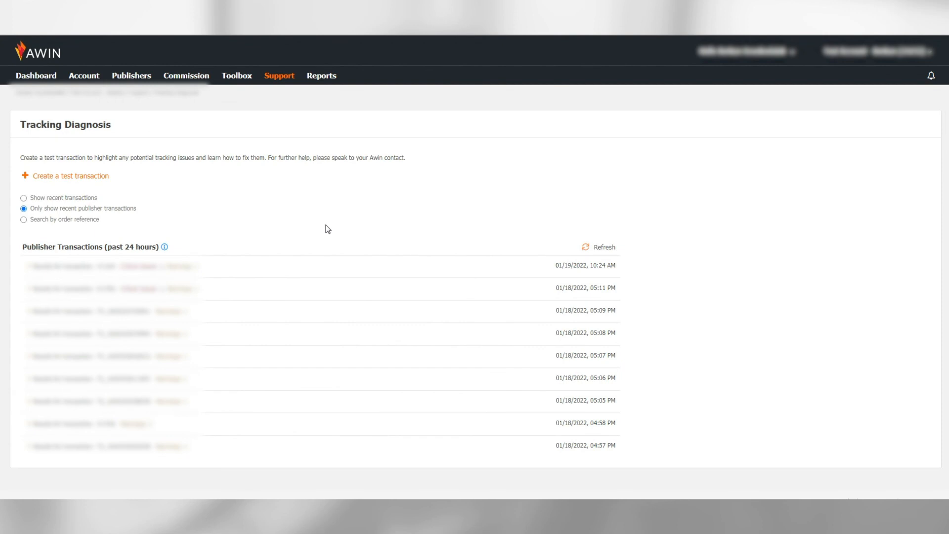
mouse_move(224, 255)
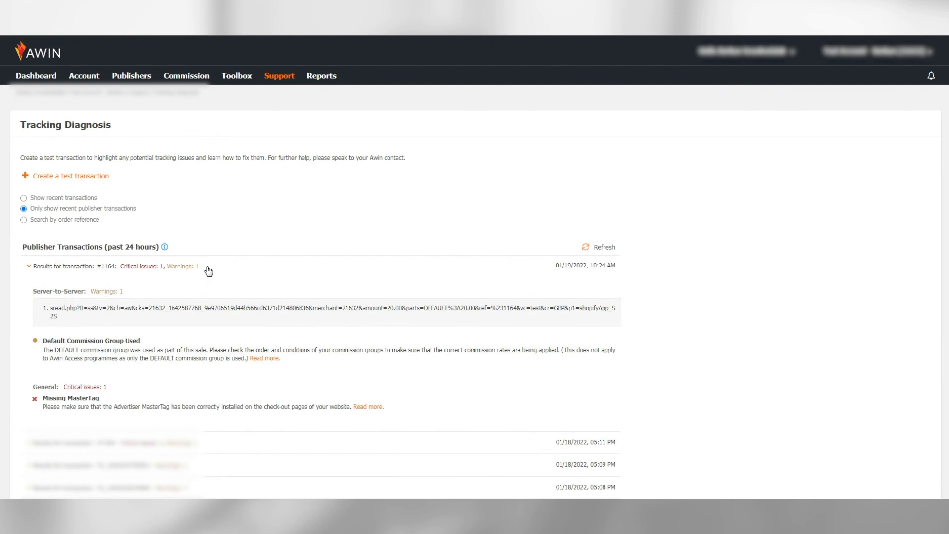
mouse_move(352, 206)
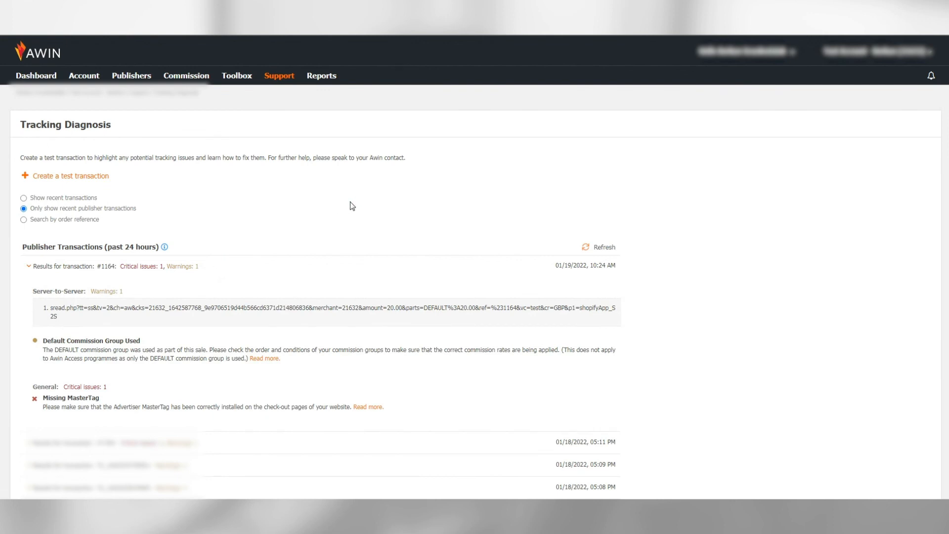
scroll("down", 3)
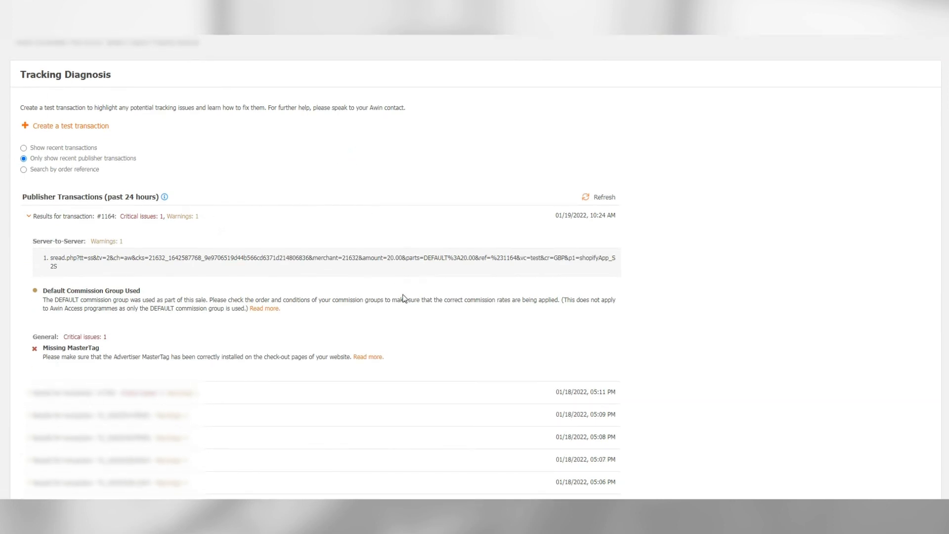
mouse_move(404, 329)
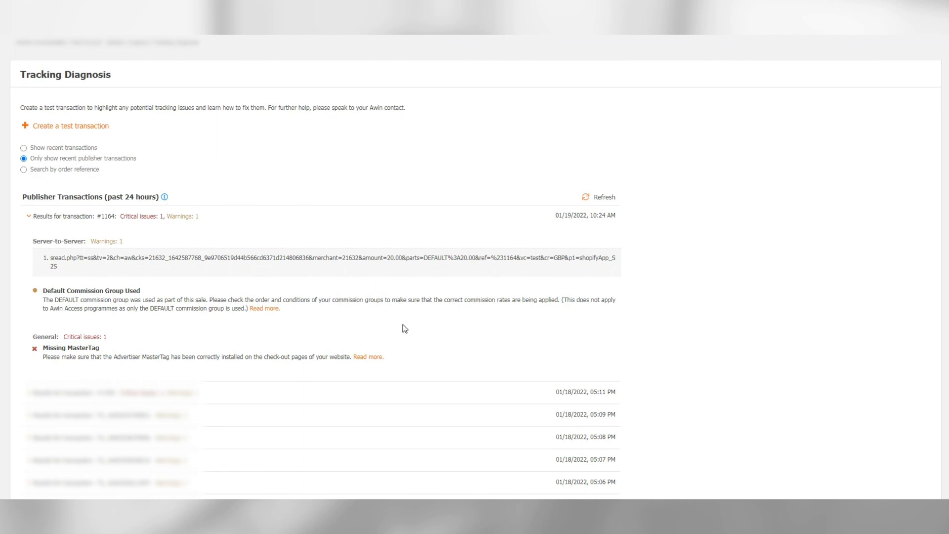